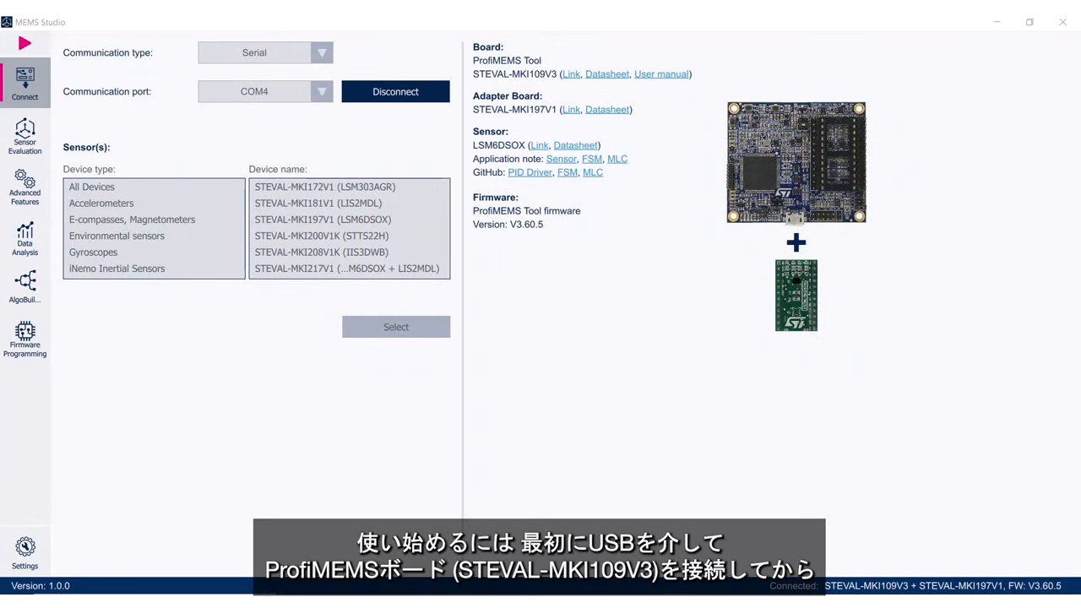
- Disconnect from the ProfiMEMS board so the status reads Not Connected
click(396, 91)
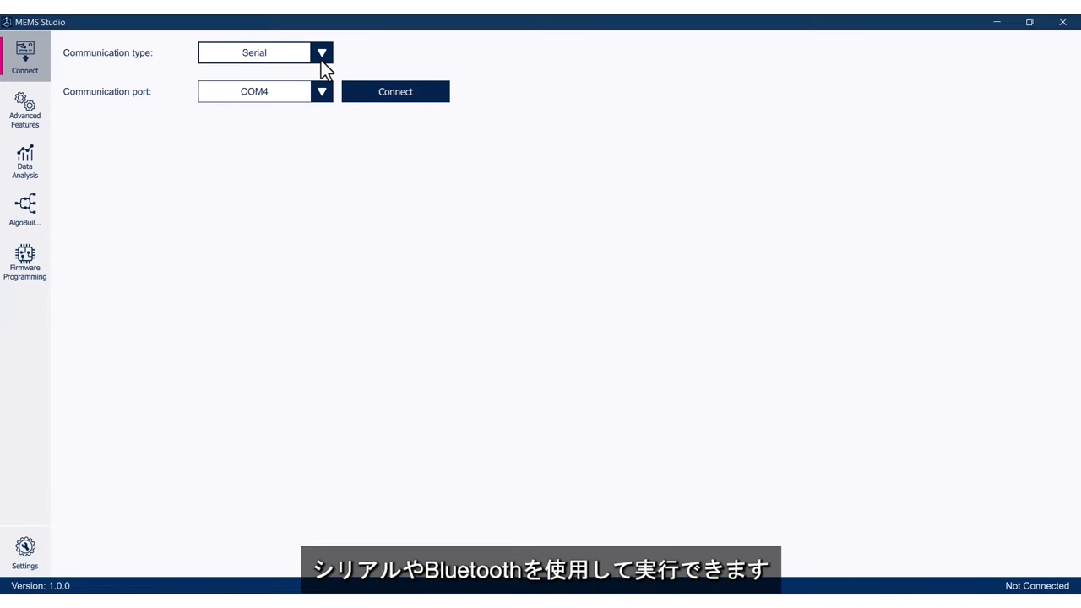
click(320, 52)
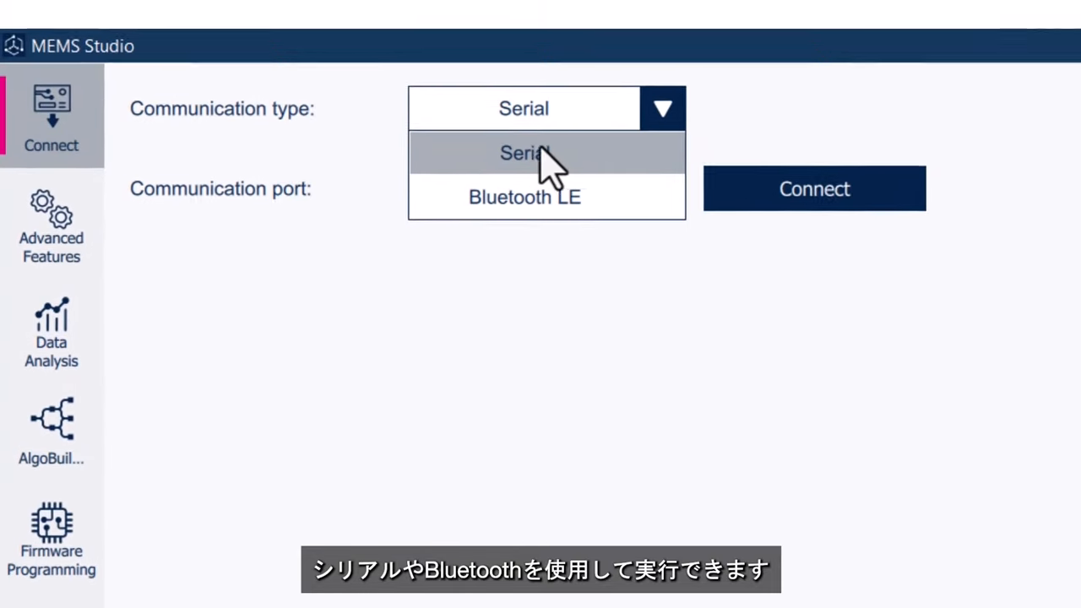
mouse_move(520, 206)
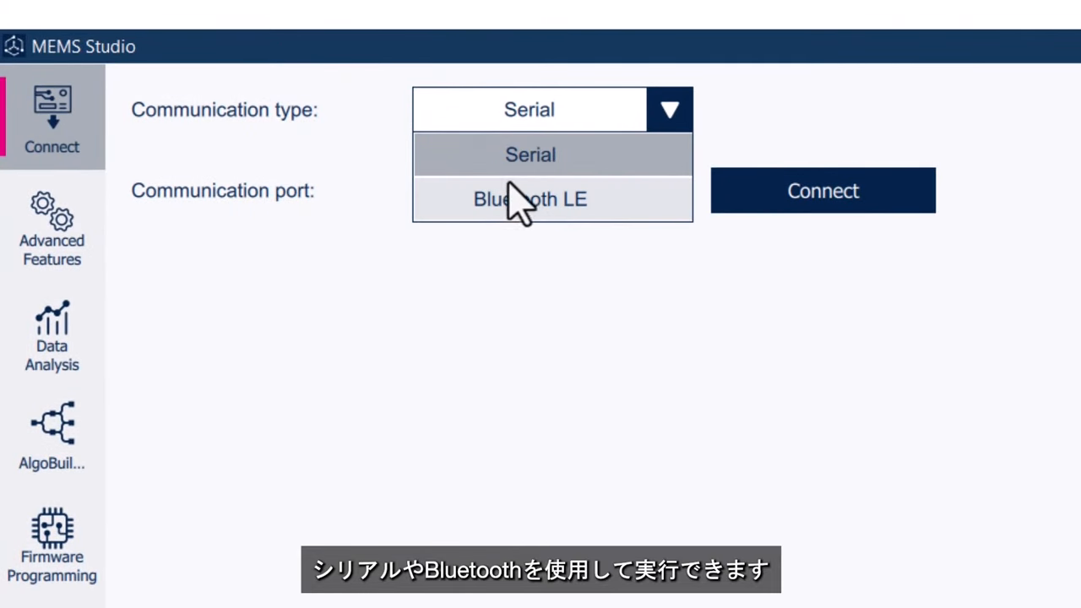
mouse_move(608, 169)
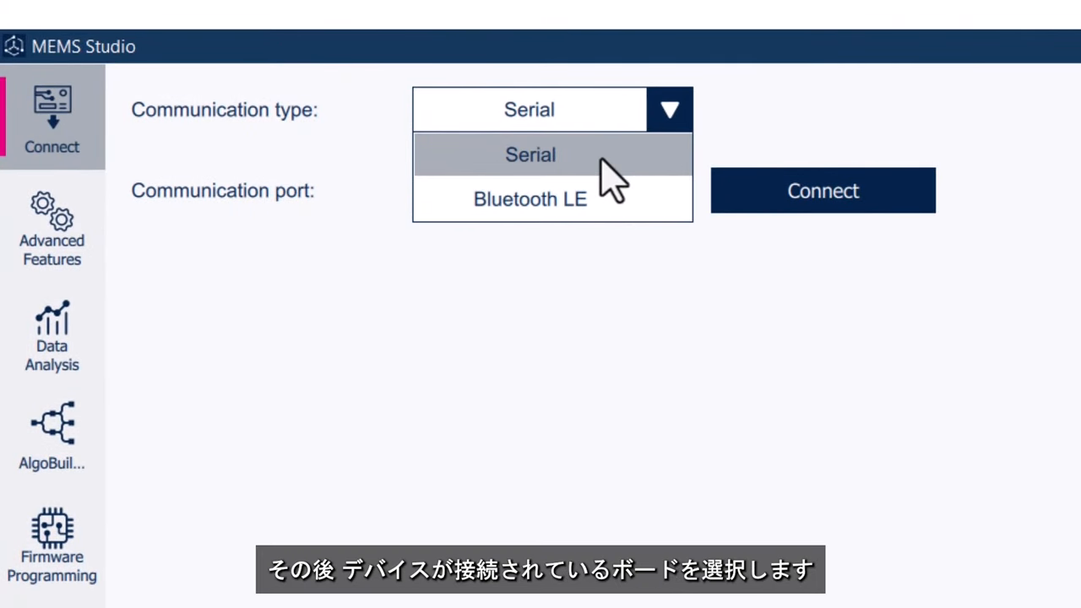
click(531, 155)
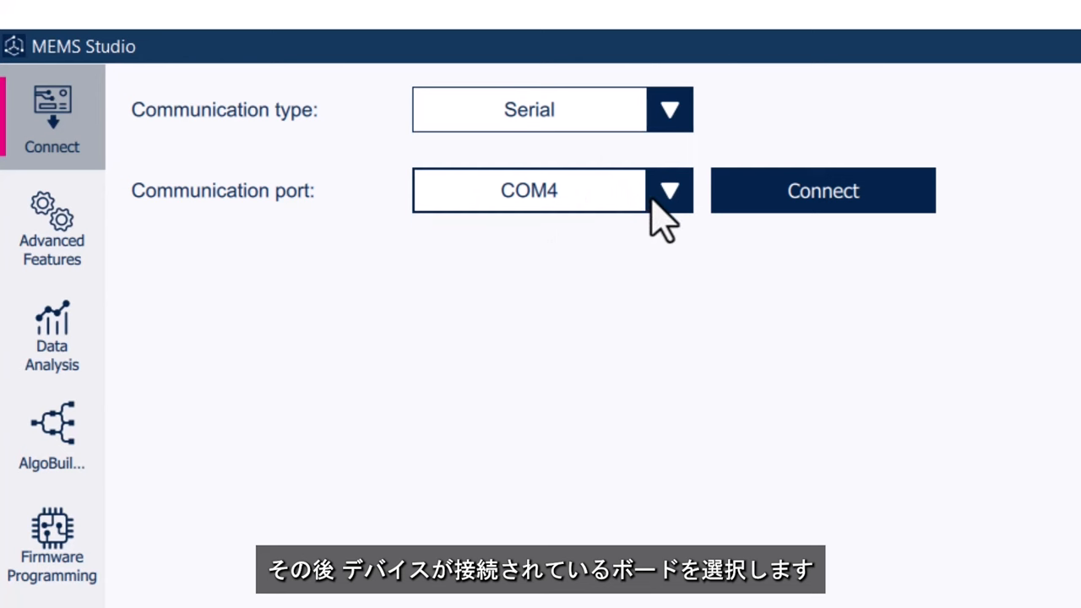
click(669, 189)
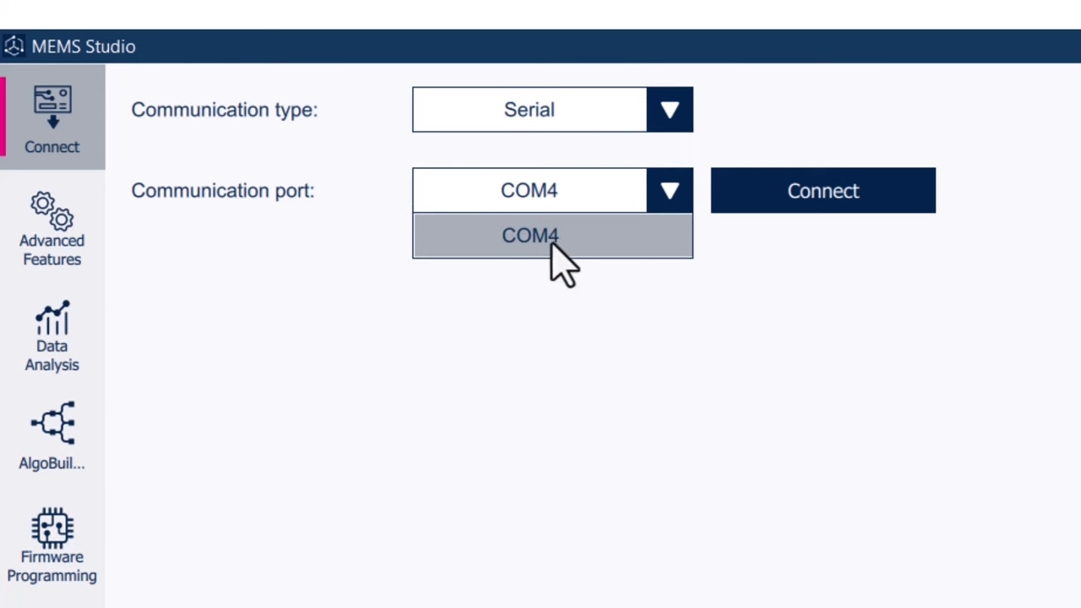
click(531, 236)
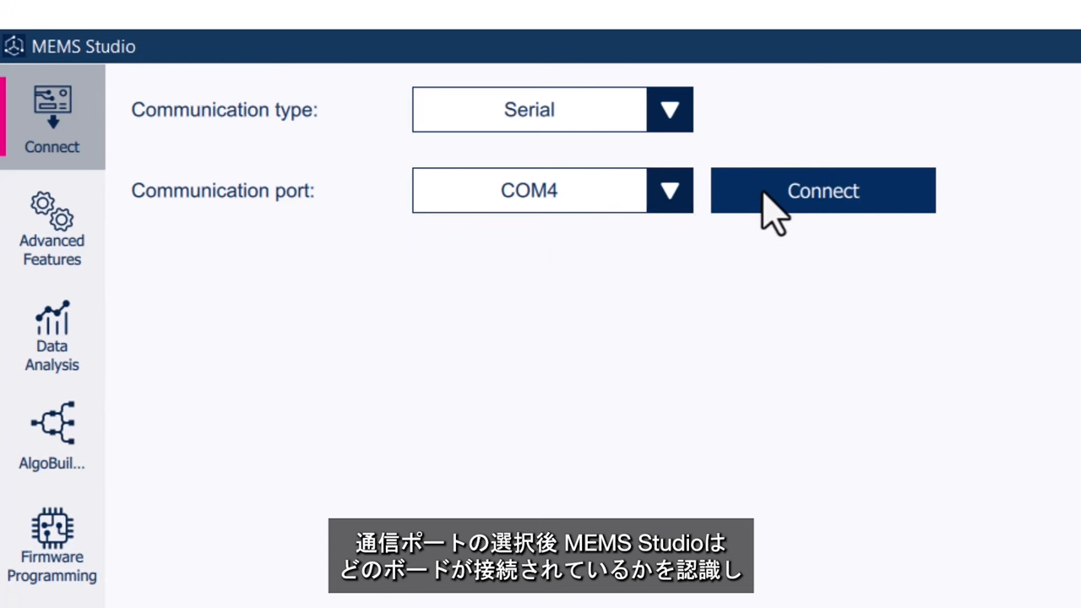
- Connect over COM4 and search '197' to filter the device list to STEVAL-MKI197V1 (LSM6DSOX)
click(821, 189)
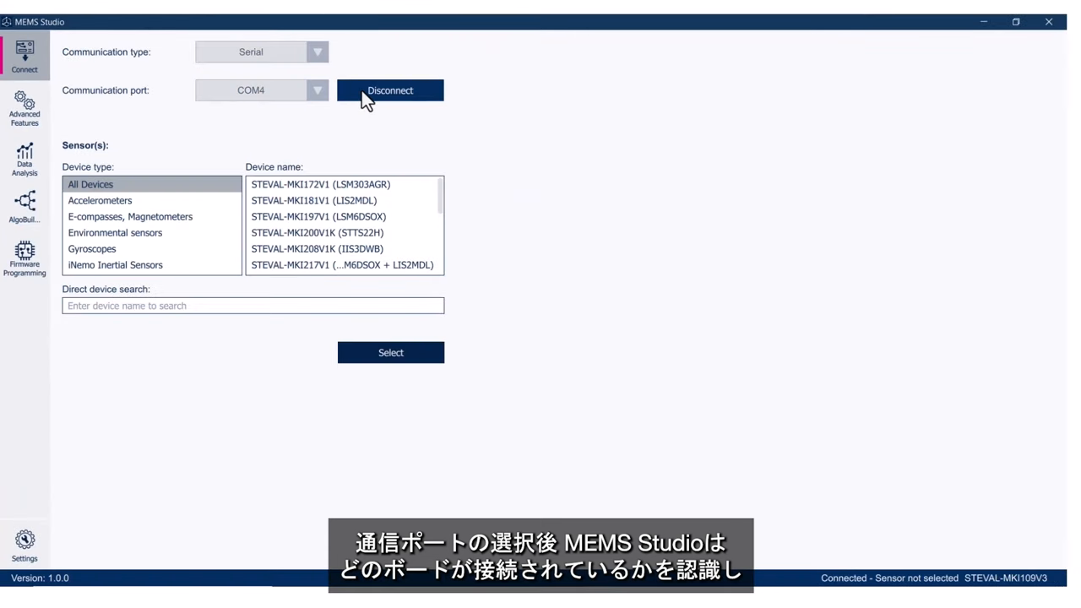
mouse_move(353, 150)
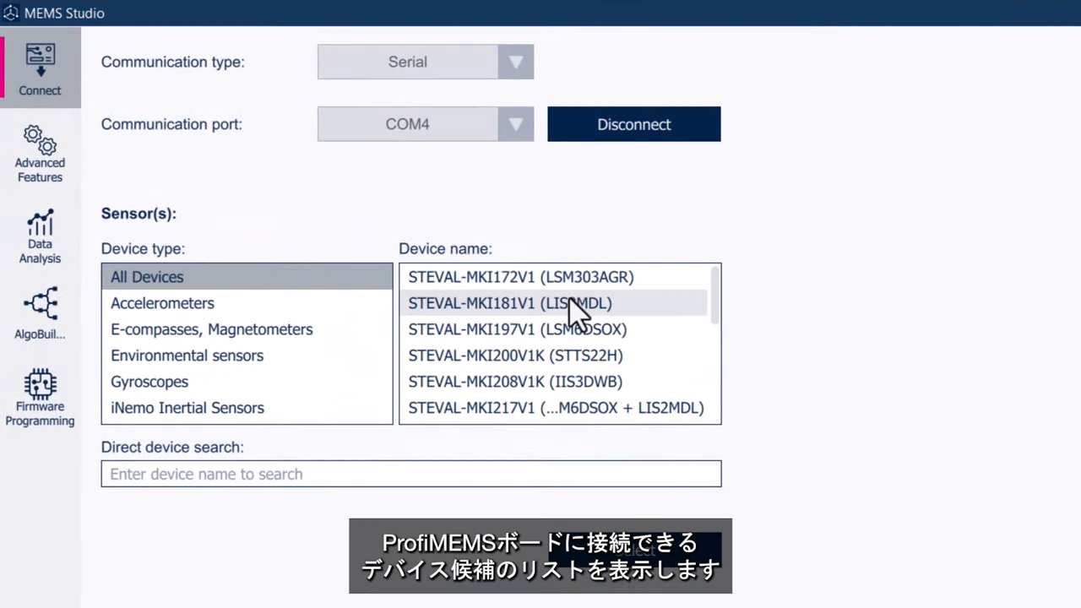
scroll(down, 3)
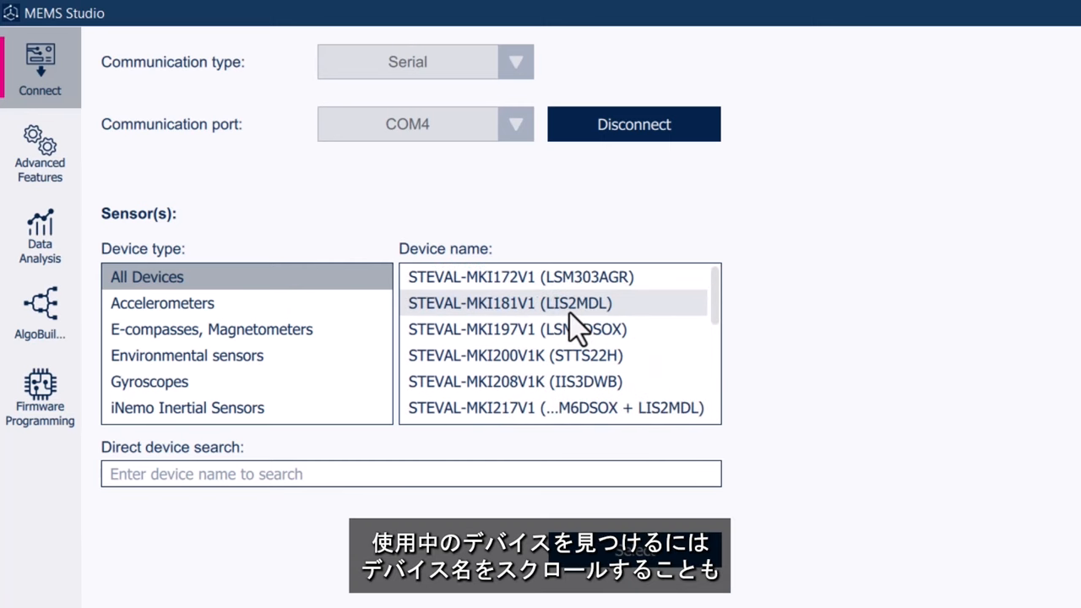
scroll(down, 3)
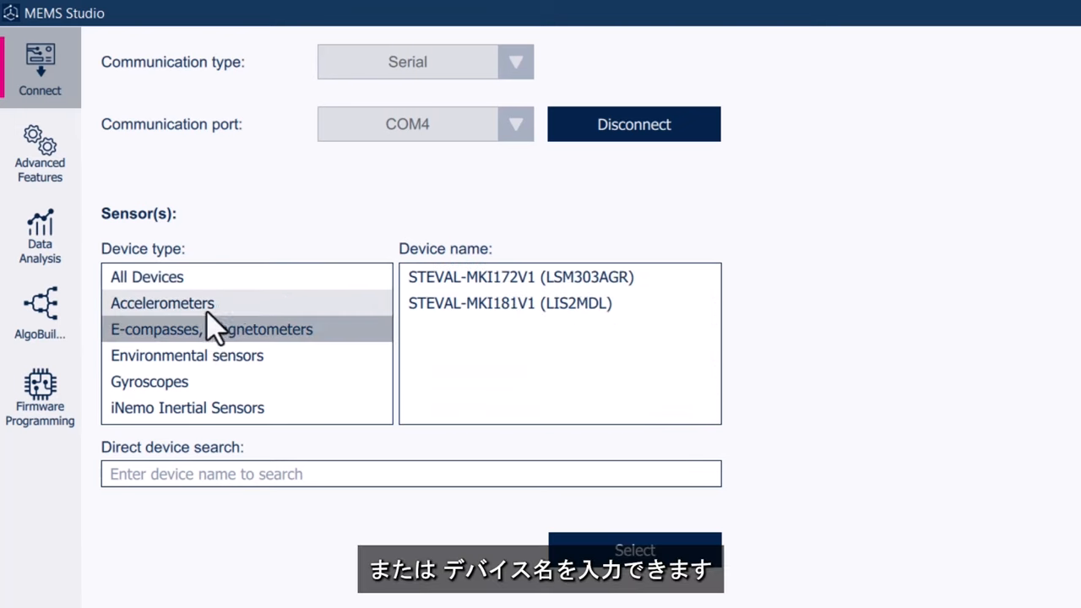
click(145, 277)
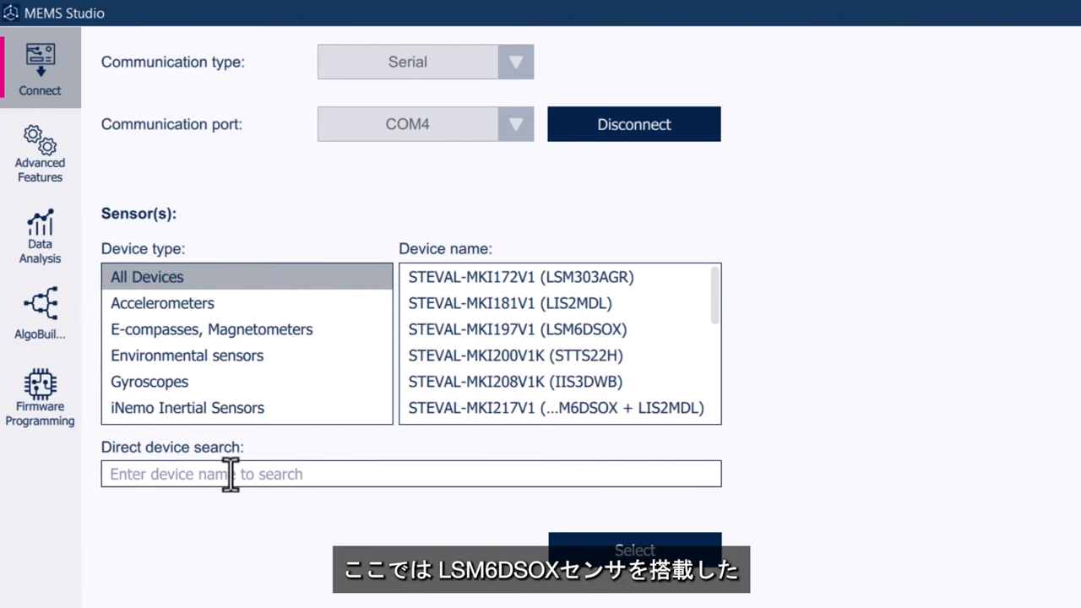
text(197)
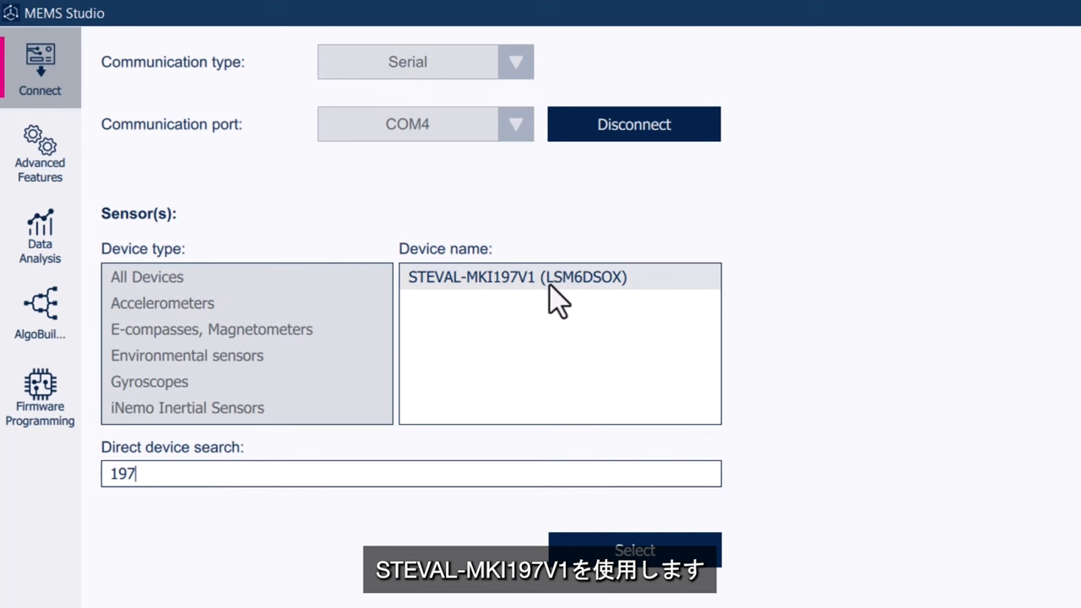
mouse_move(605, 296)
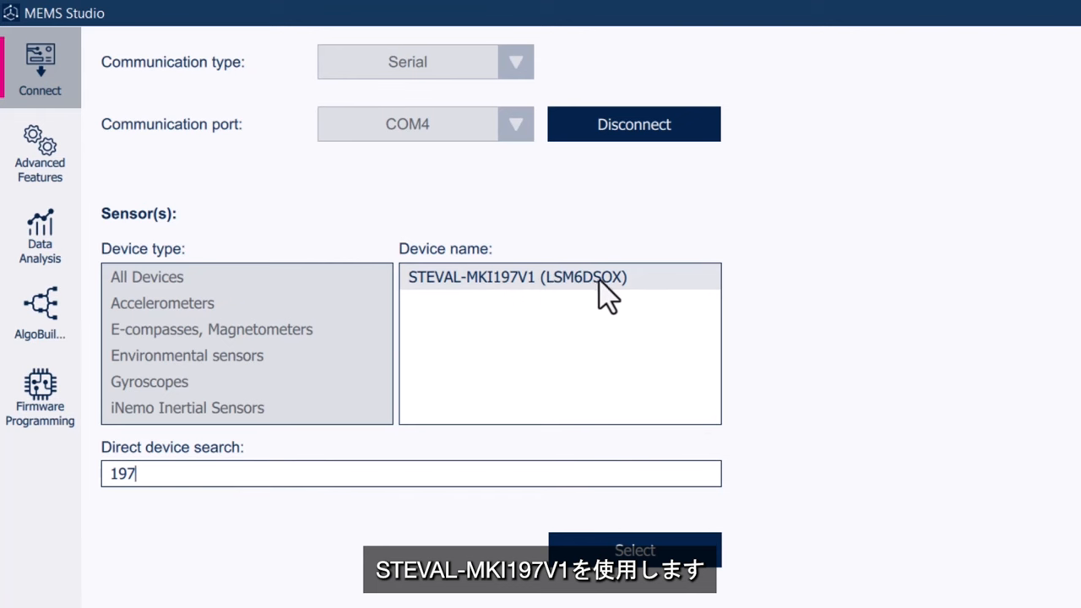
mouse_move(633, 313)
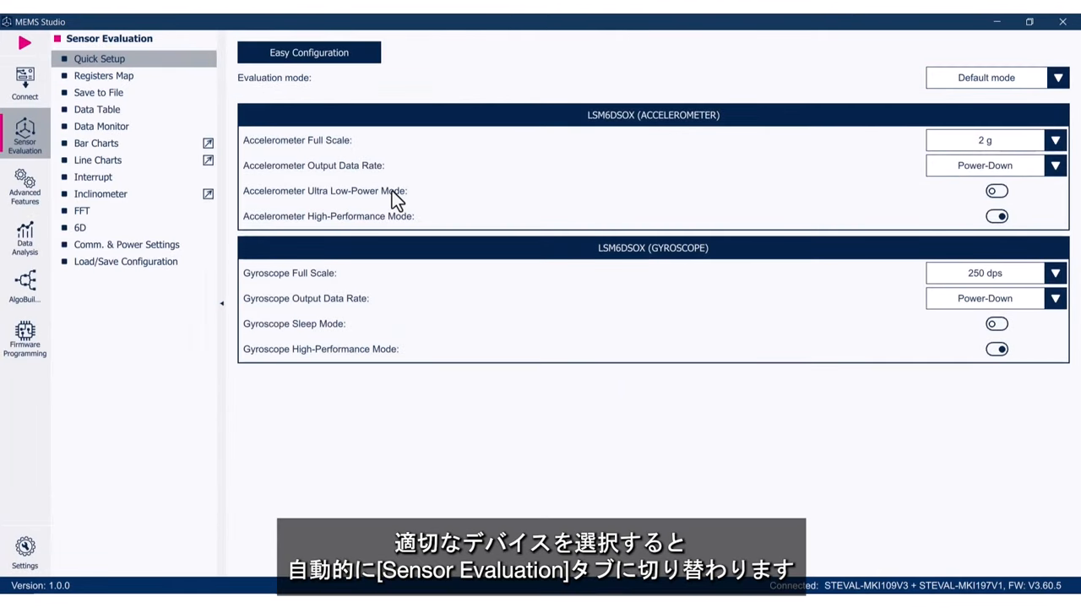
mouse_move(24, 135)
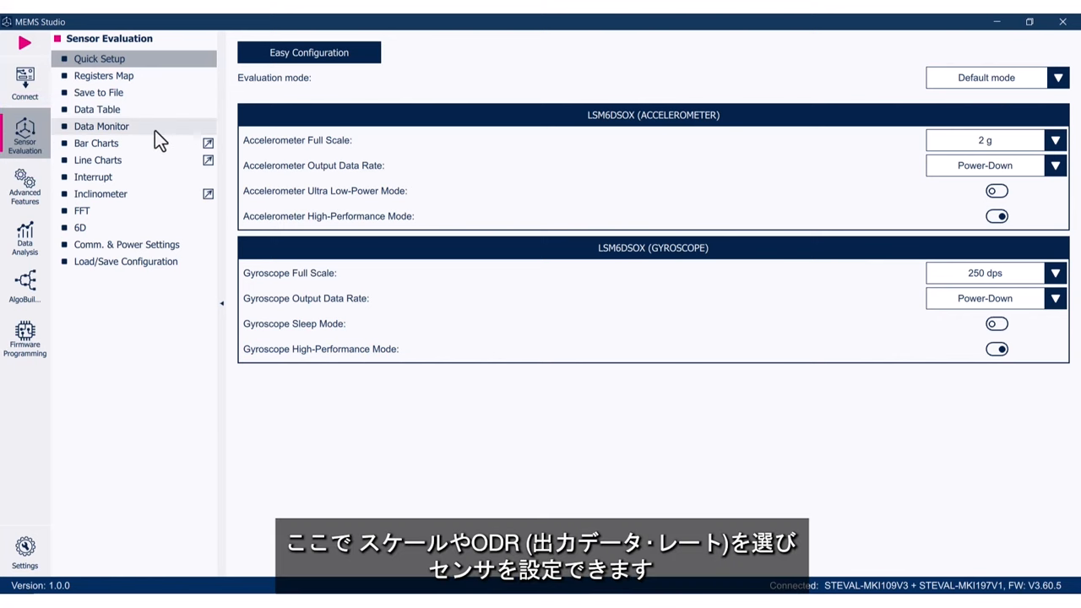
mouse_move(171, 138)
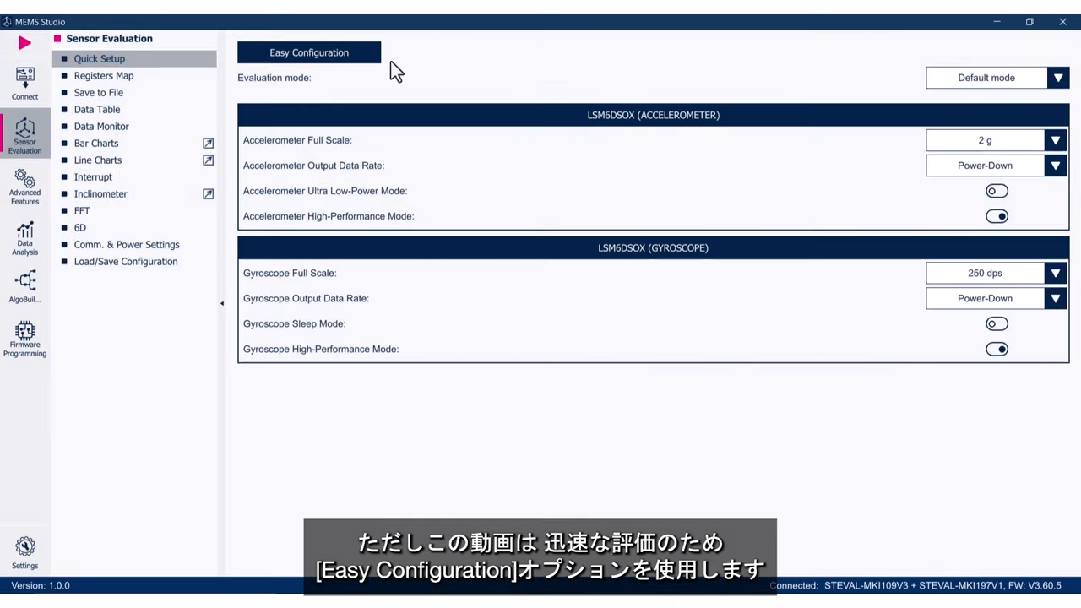
- Apply Easy Configuration so the LSM6DSOX accelerometer and gyroscope run at 416 Hz
click(311, 52)
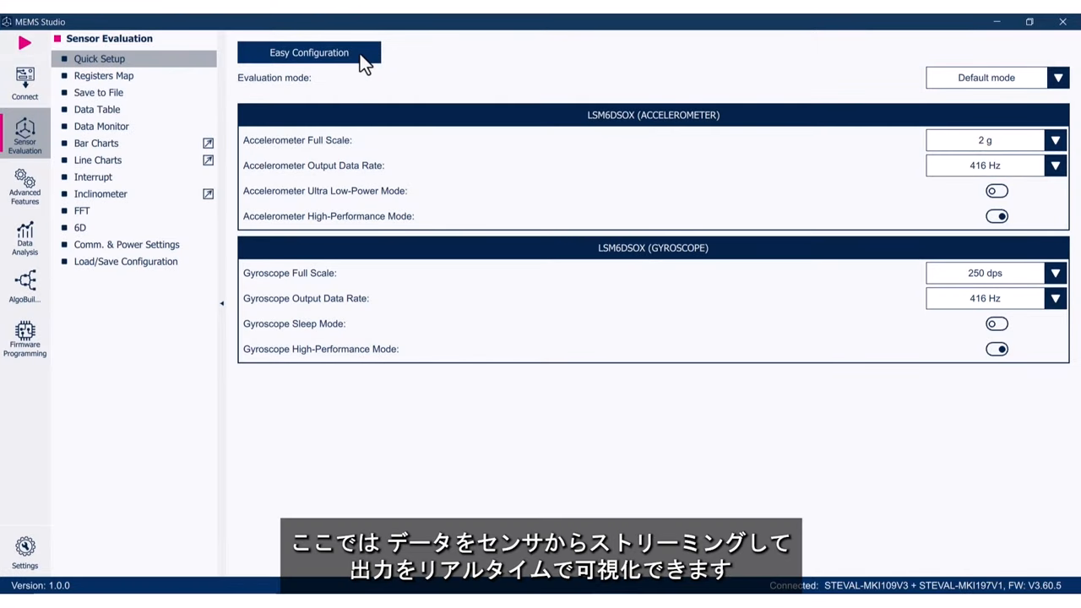
mouse_move(284, 71)
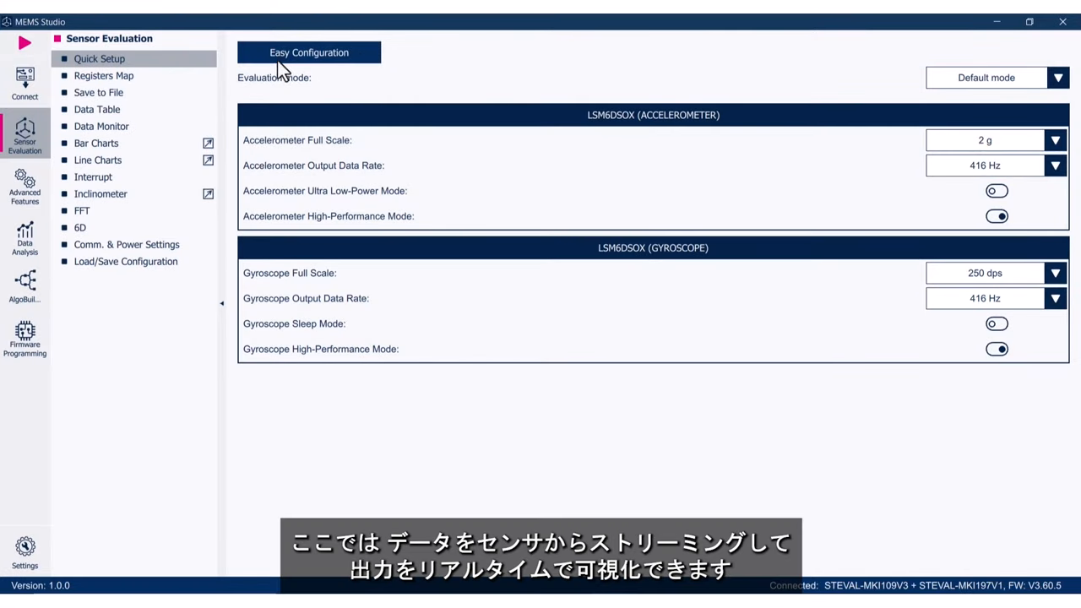
mouse_move(319, 233)
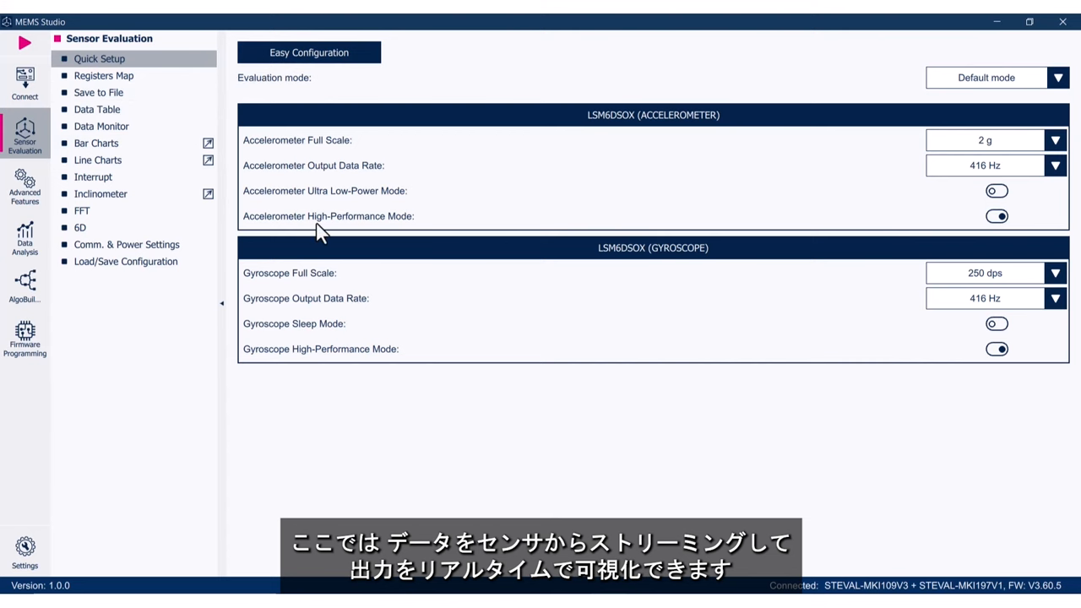
mouse_move(378, 250)
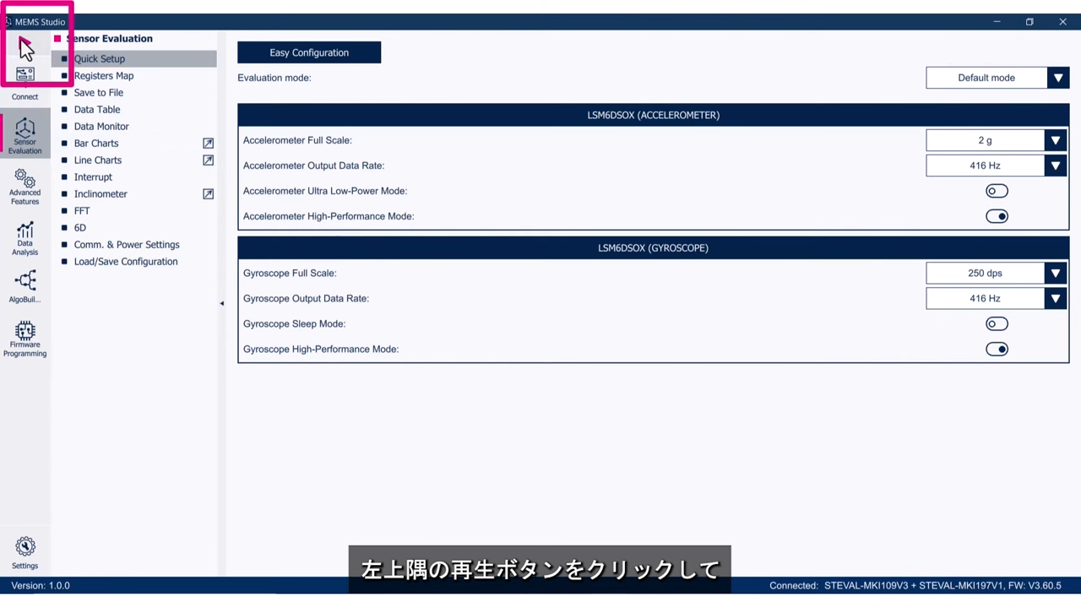
mouse_move(24, 44)
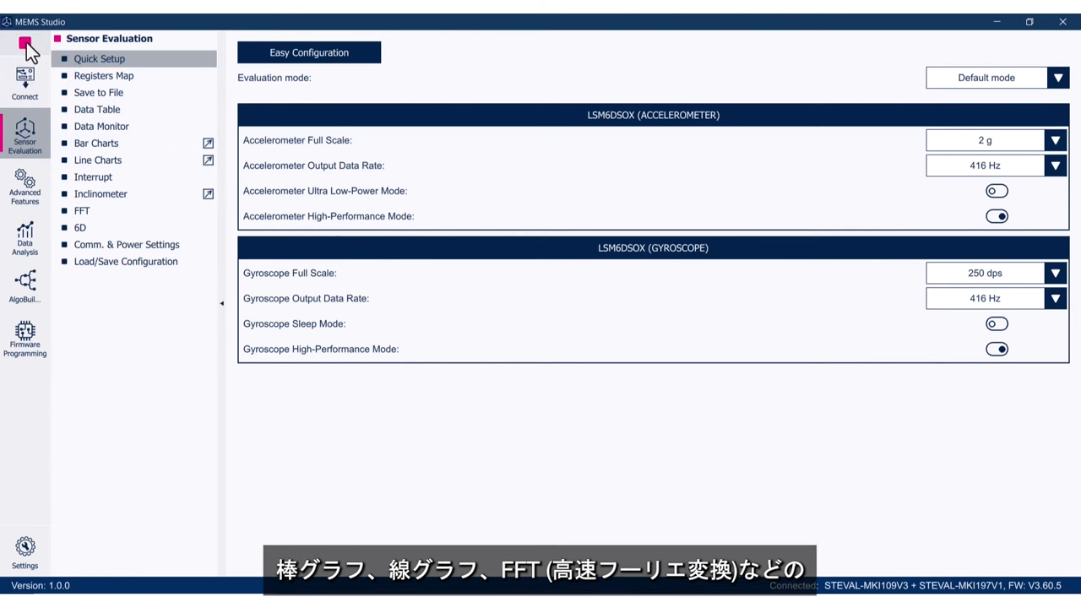
mouse_move(37, 43)
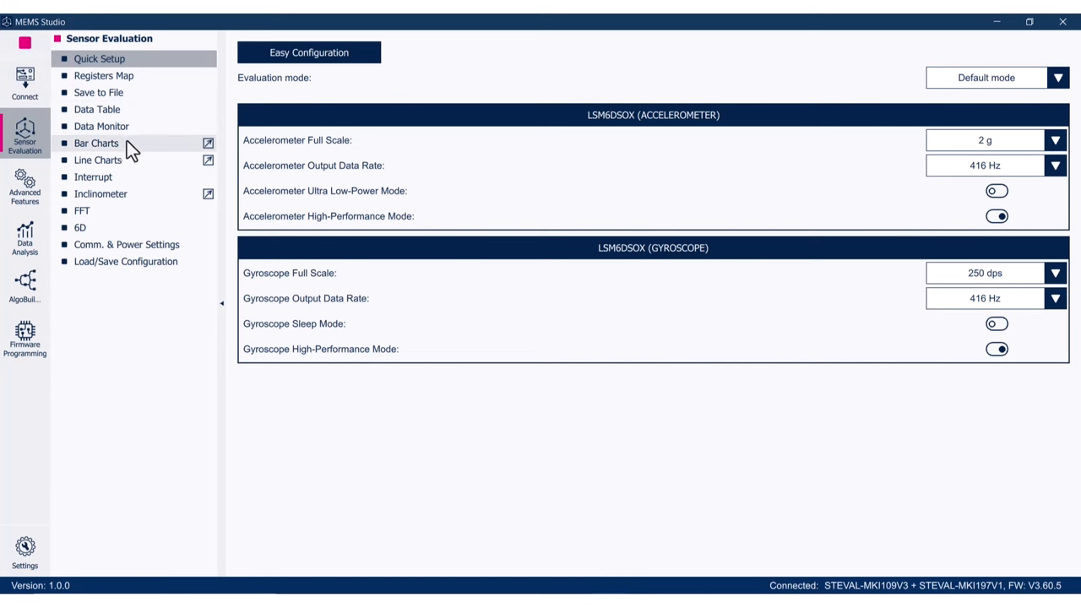
- Show live LSM6DSOX accelerometer and gyroscope readings as bar charts and line charts
click(94, 141)
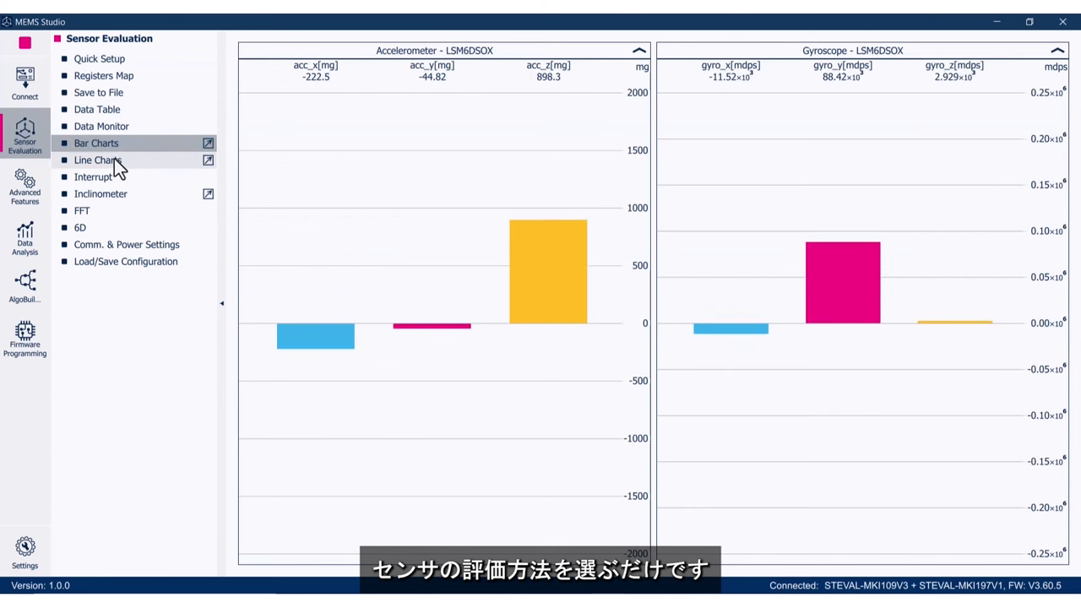
click(98, 159)
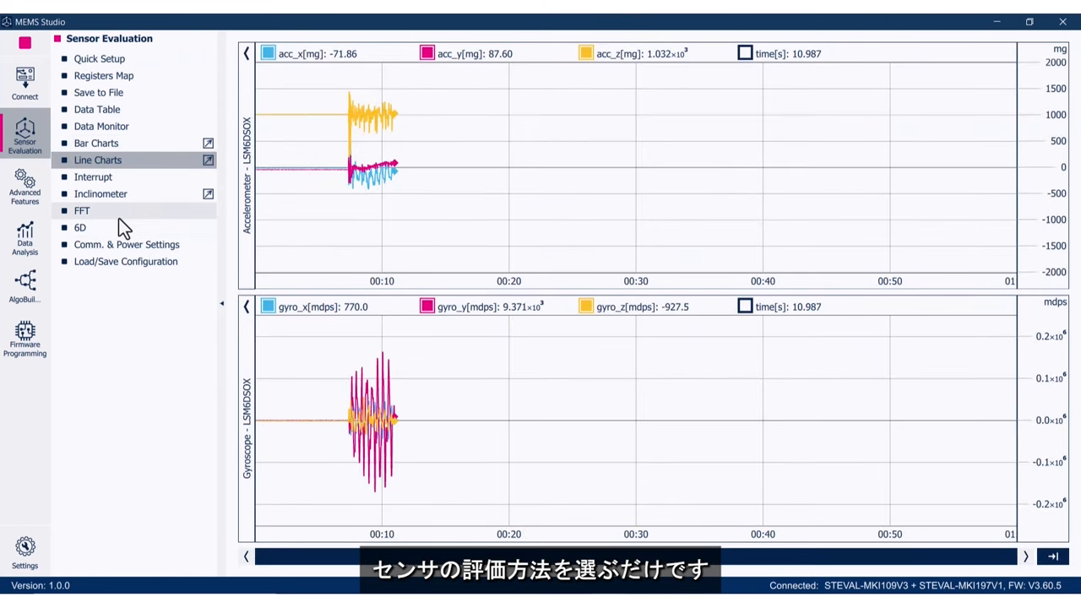
click(81, 209)
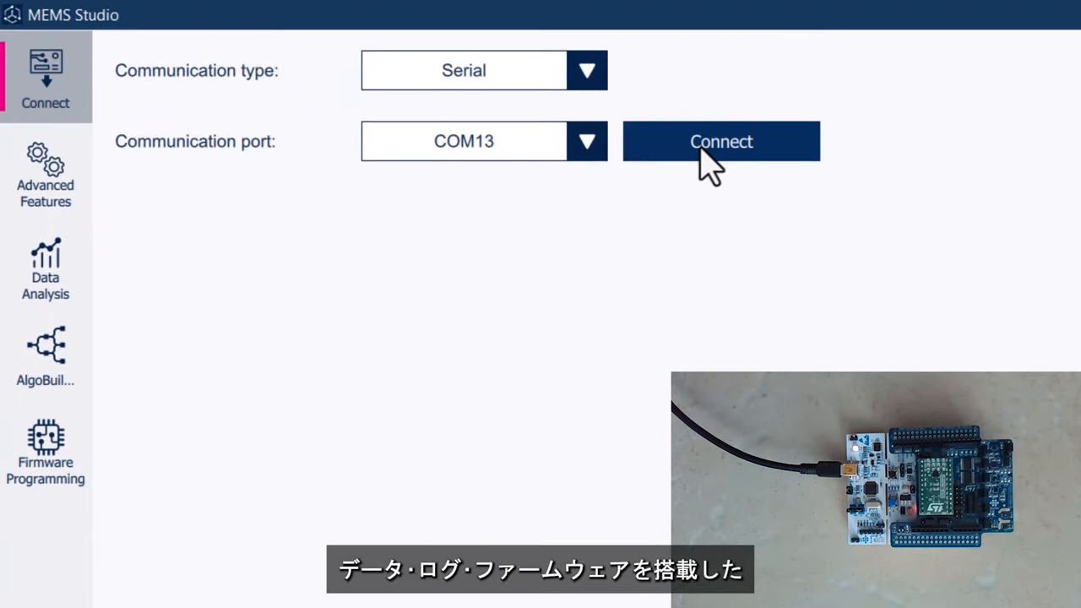
- Connect to the X-NUCLEO-IKS01A3 board over COM13 and enter Library Evaluation
click(720, 142)
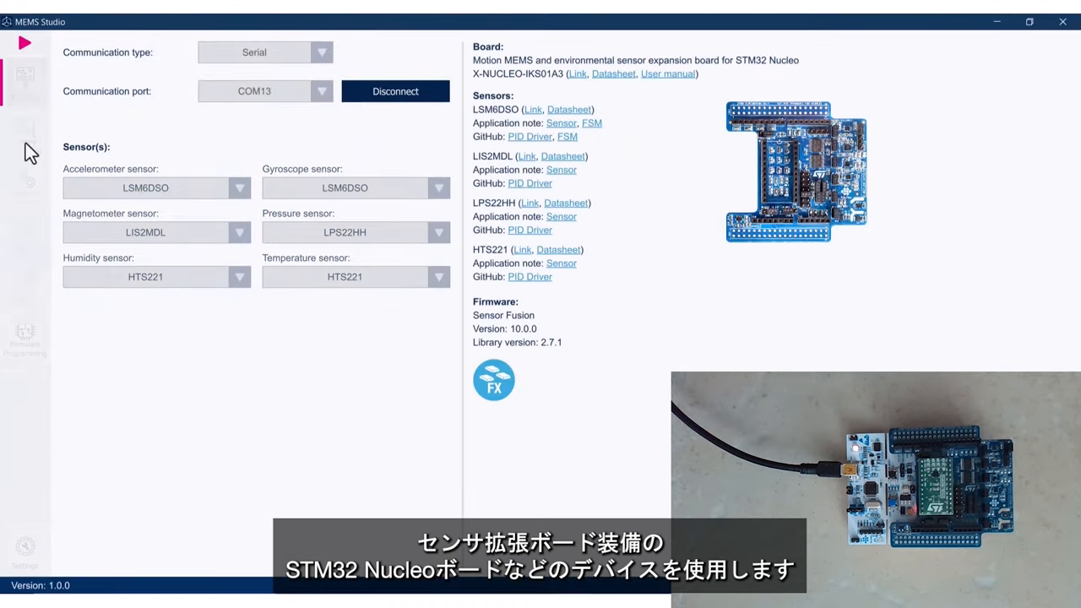
click(24, 135)
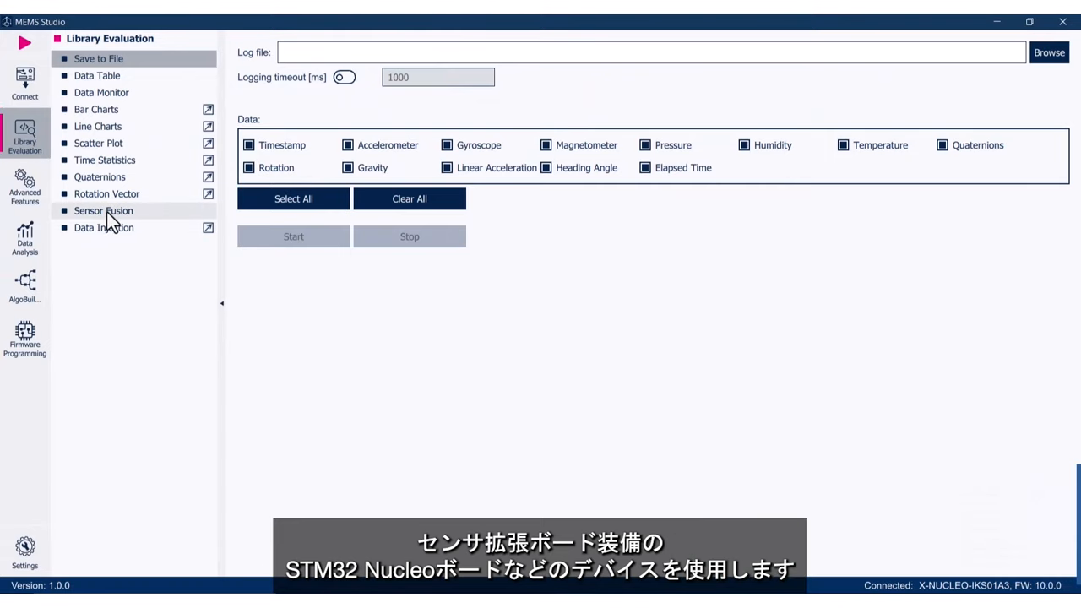
- Show the Sensor Fusion 3D teapot model, then move on to the Advanced Features section
click(104, 210)
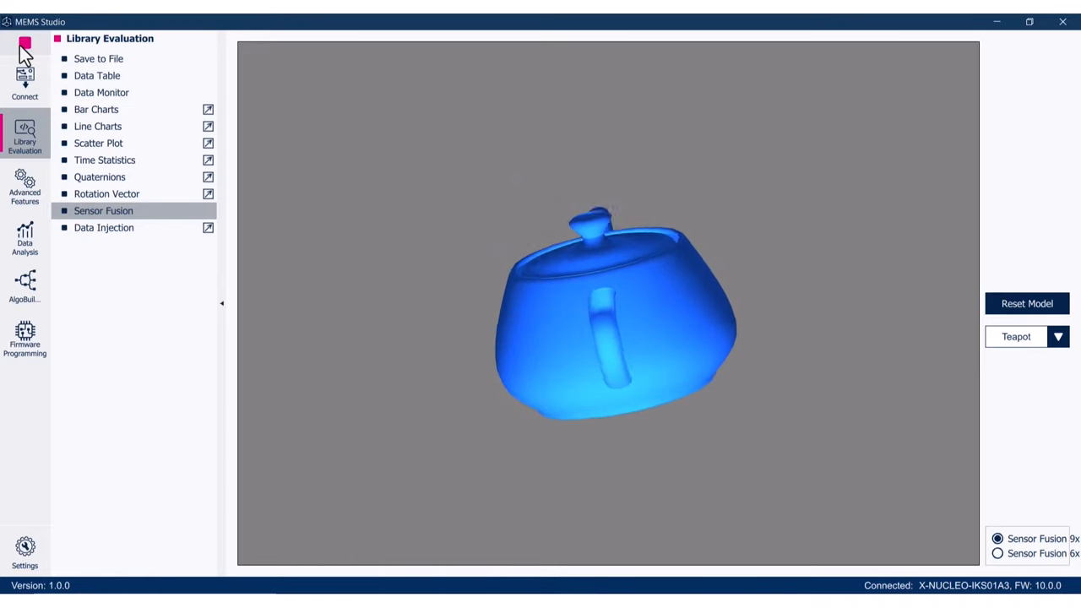
click(24, 184)
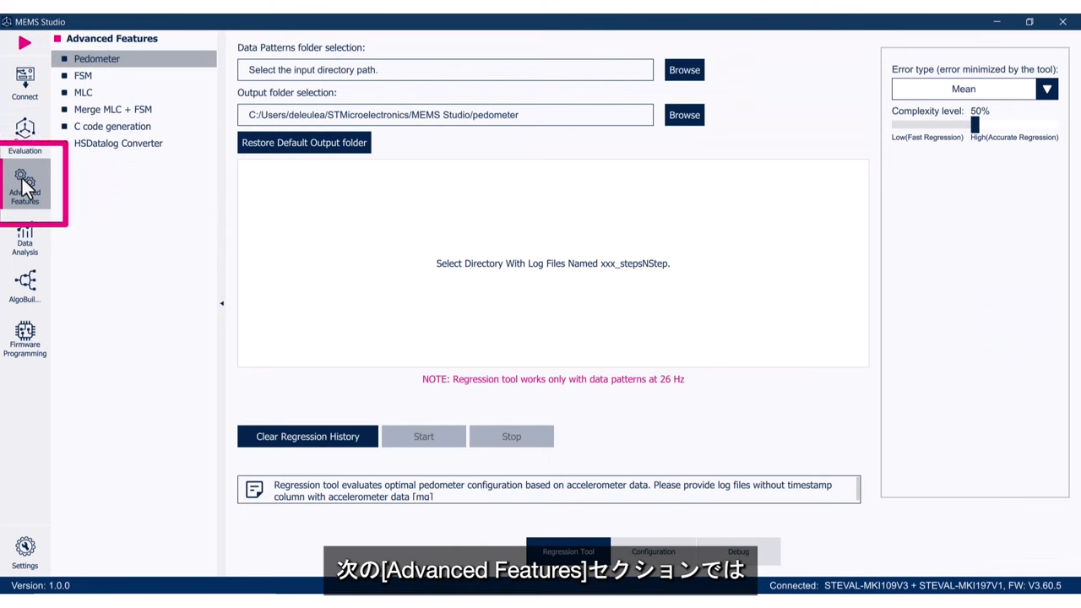
mouse_move(44, 188)
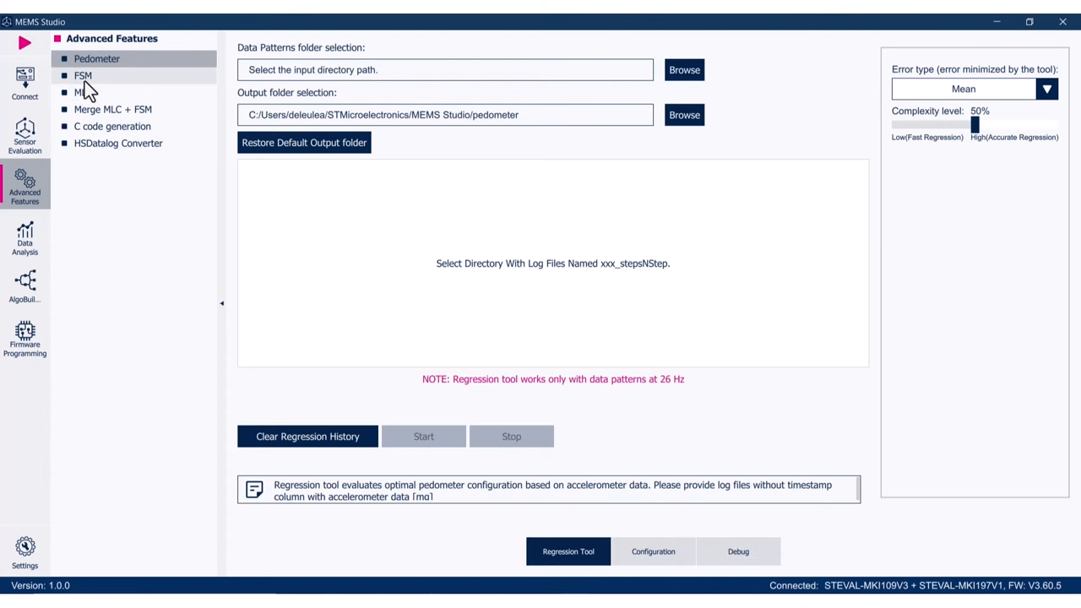
- Enter the FSM tool and switch to testing and debugging the S0–S5 state machine
click(81, 78)
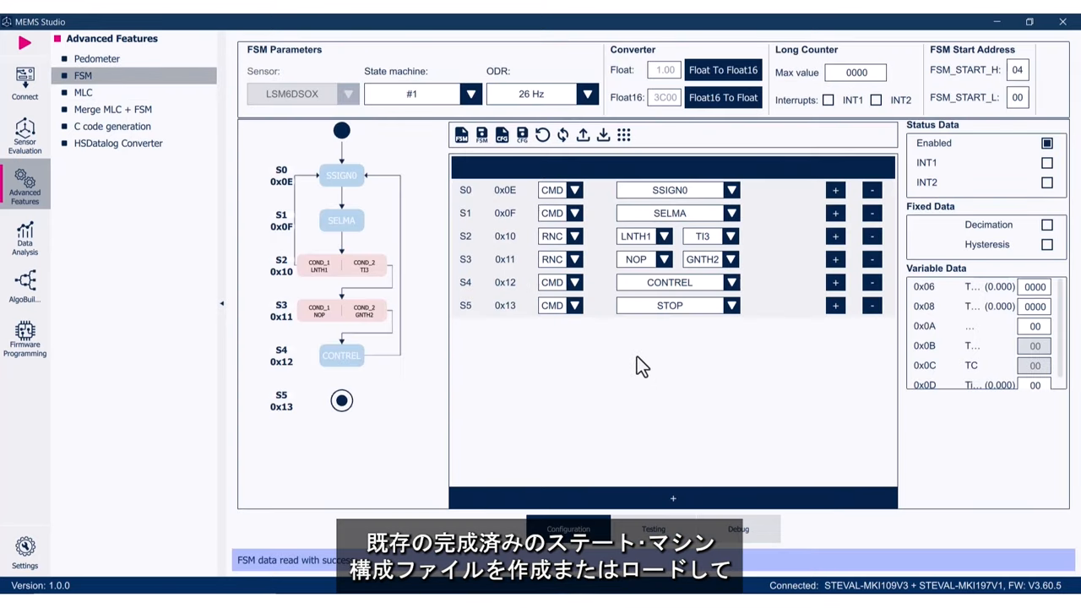
mouse_move(659, 371)
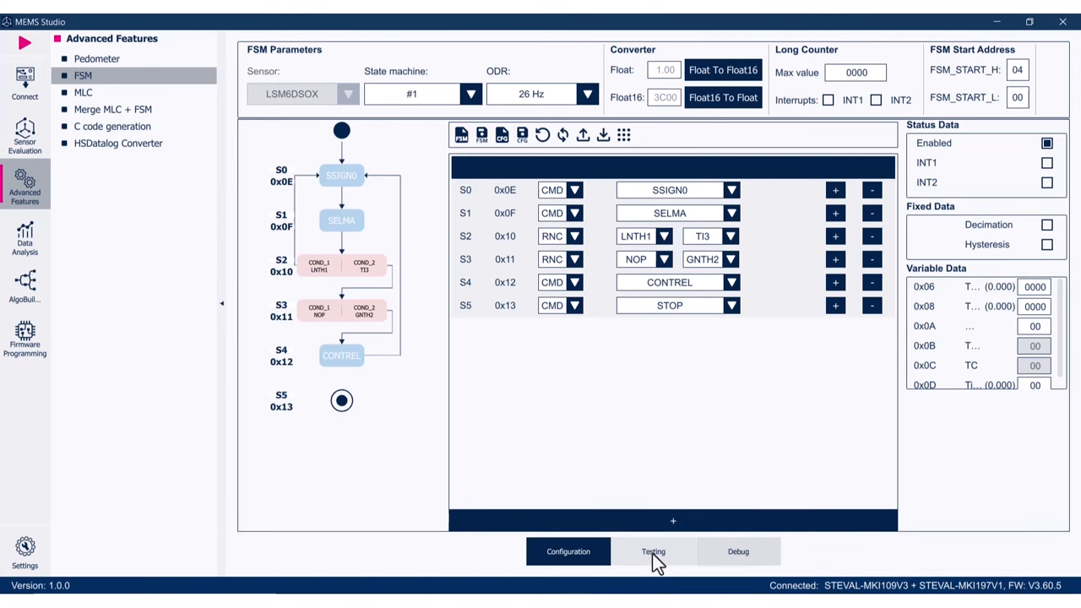
click(652, 550)
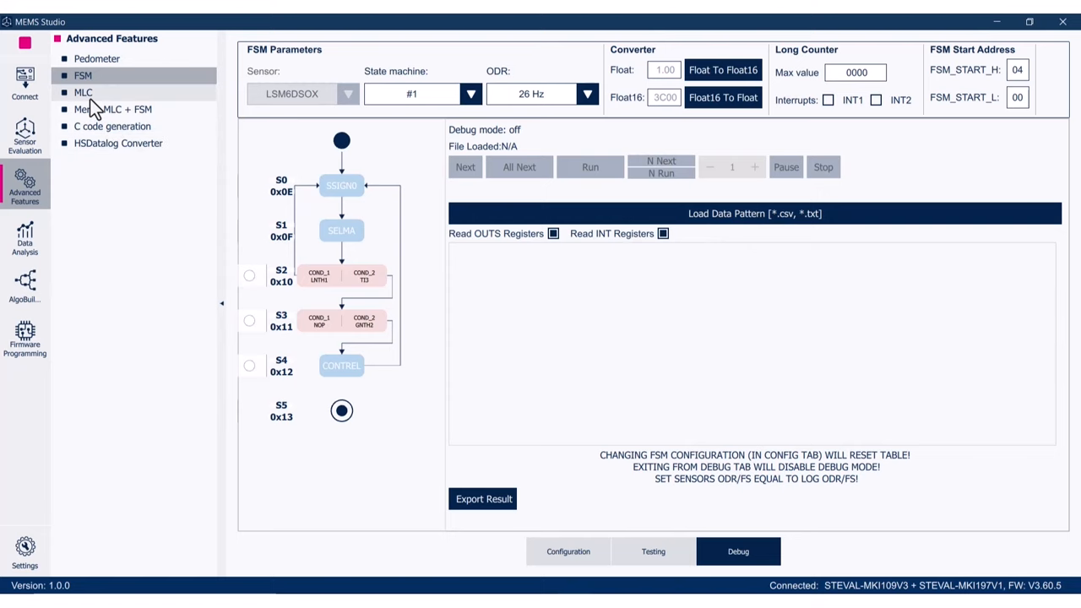
- Step through the MLC tool's ARFF, UCF, decision tree output and data injection stages
click(81, 91)
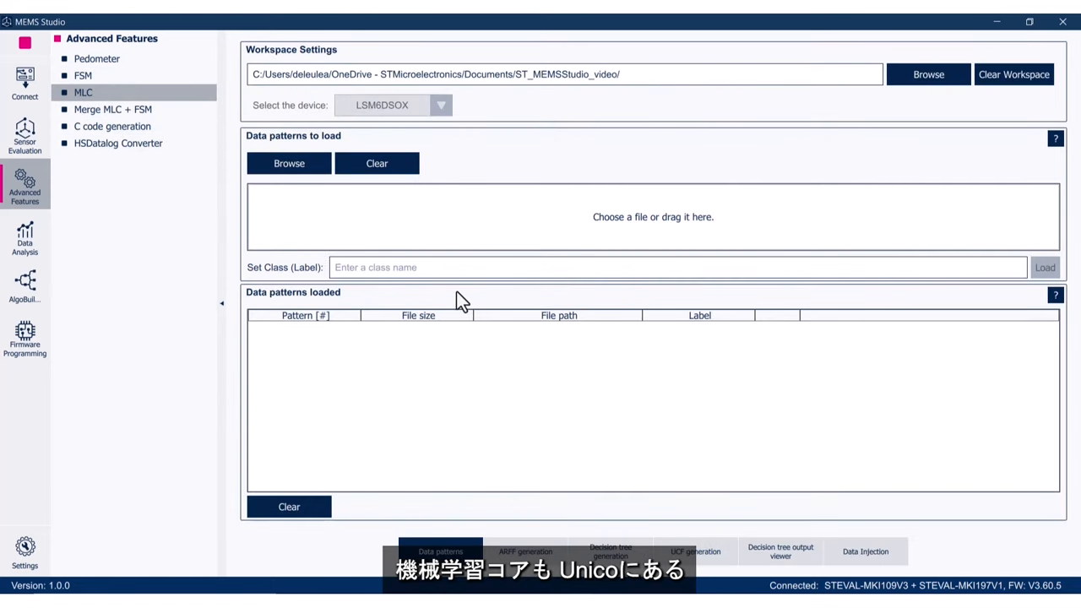
mouse_move(473, 439)
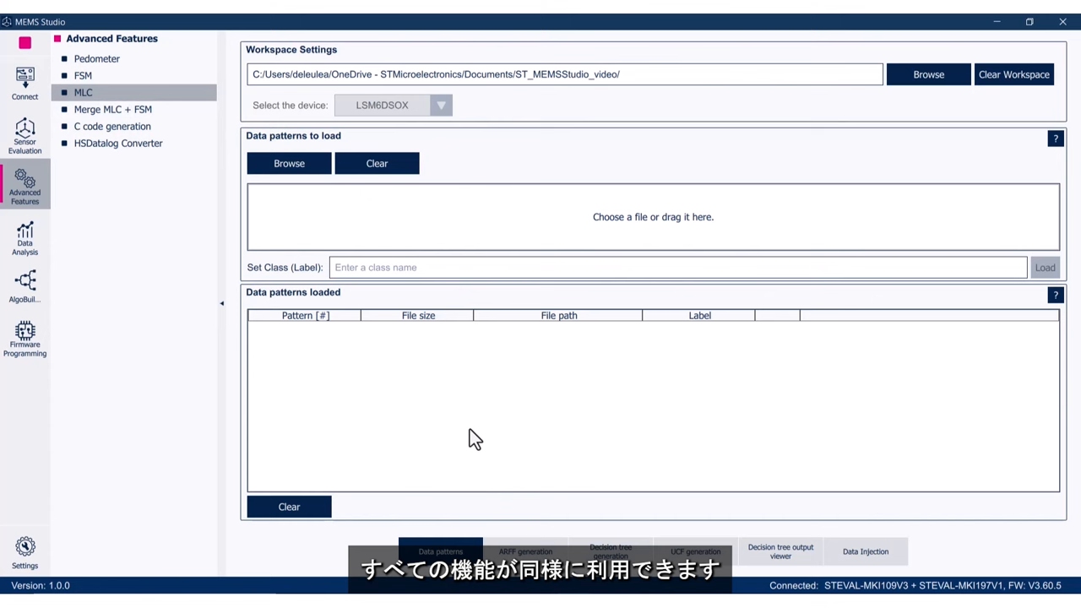
mouse_move(487, 470)
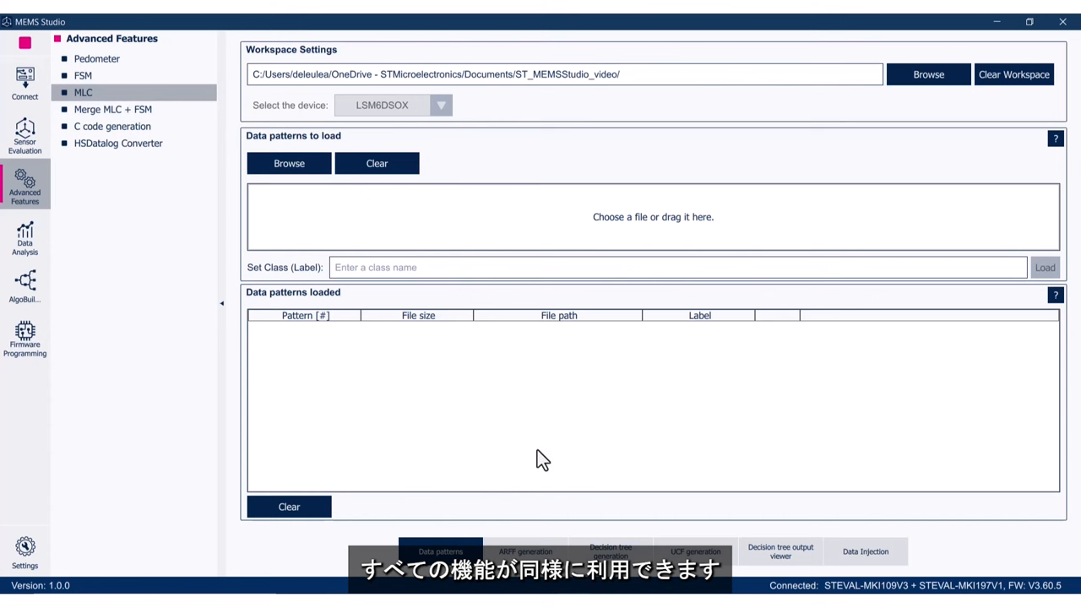
mouse_move(598, 502)
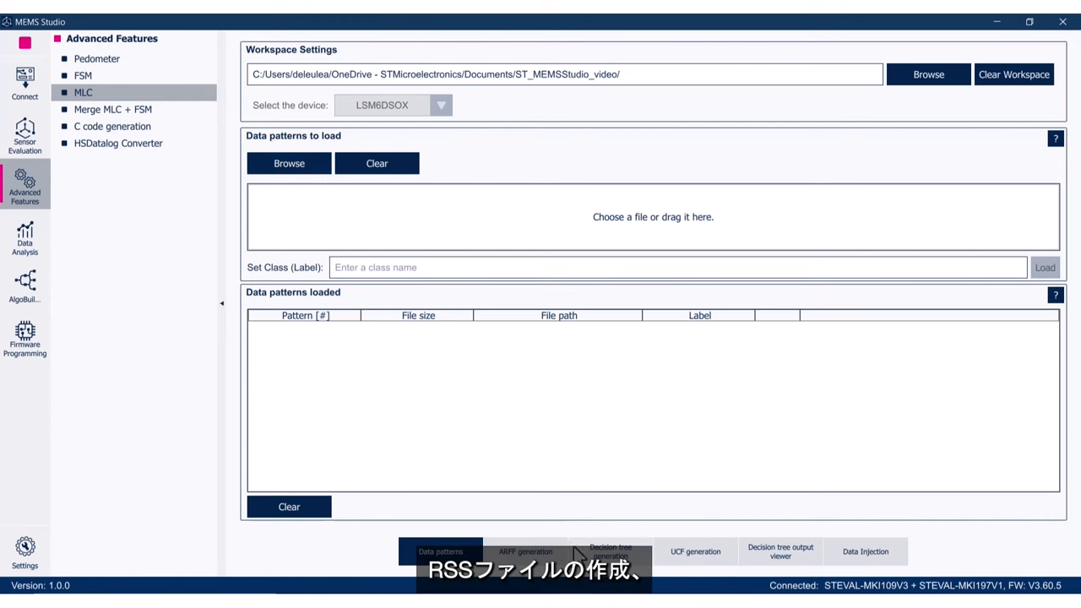
click(524, 551)
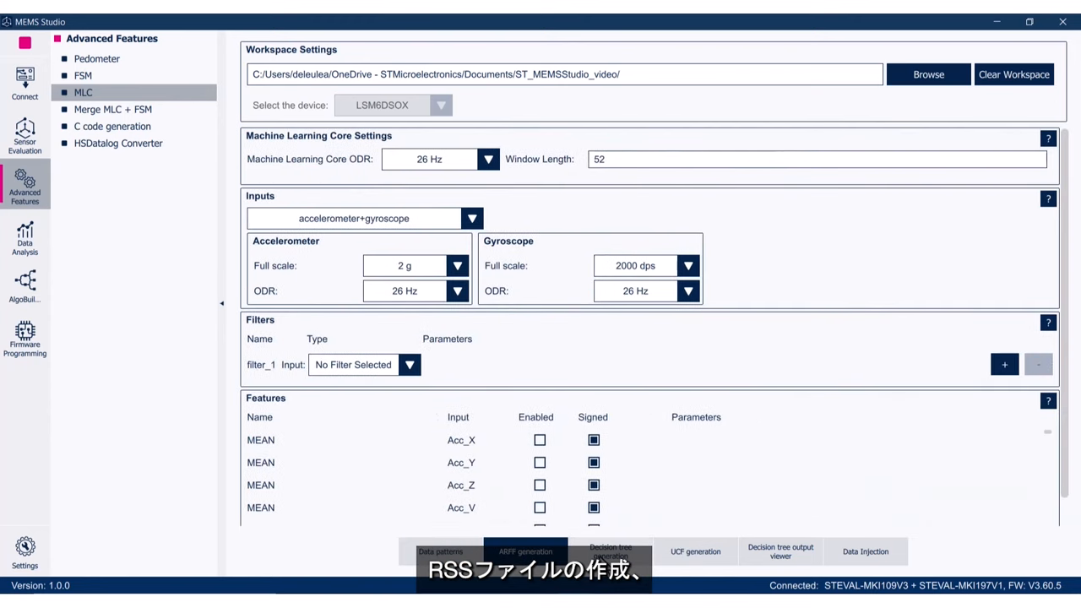
click(613, 551)
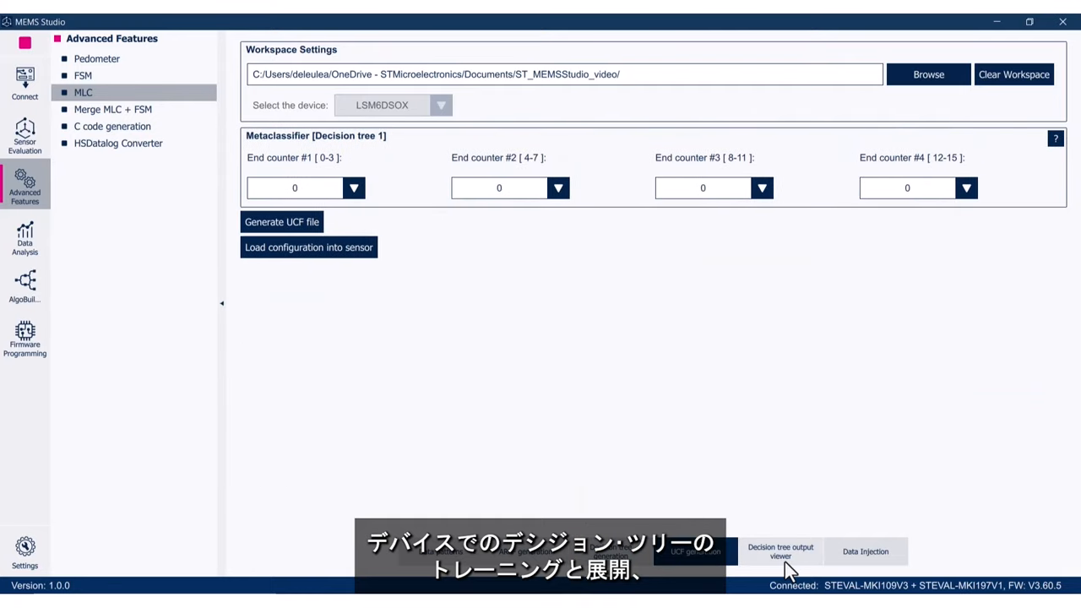
click(781, 554)
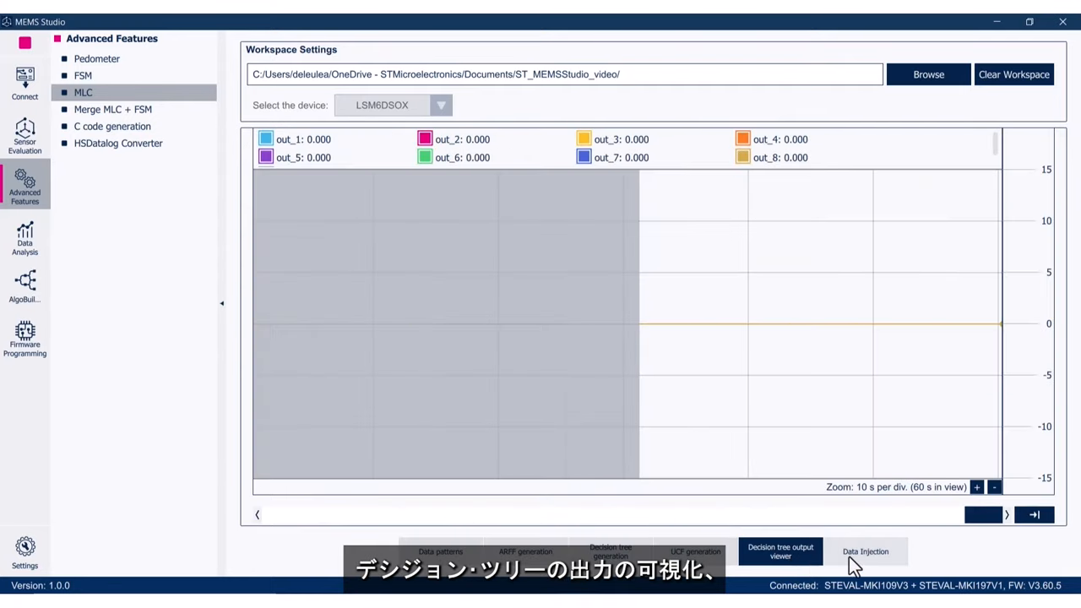
click(869, 551)
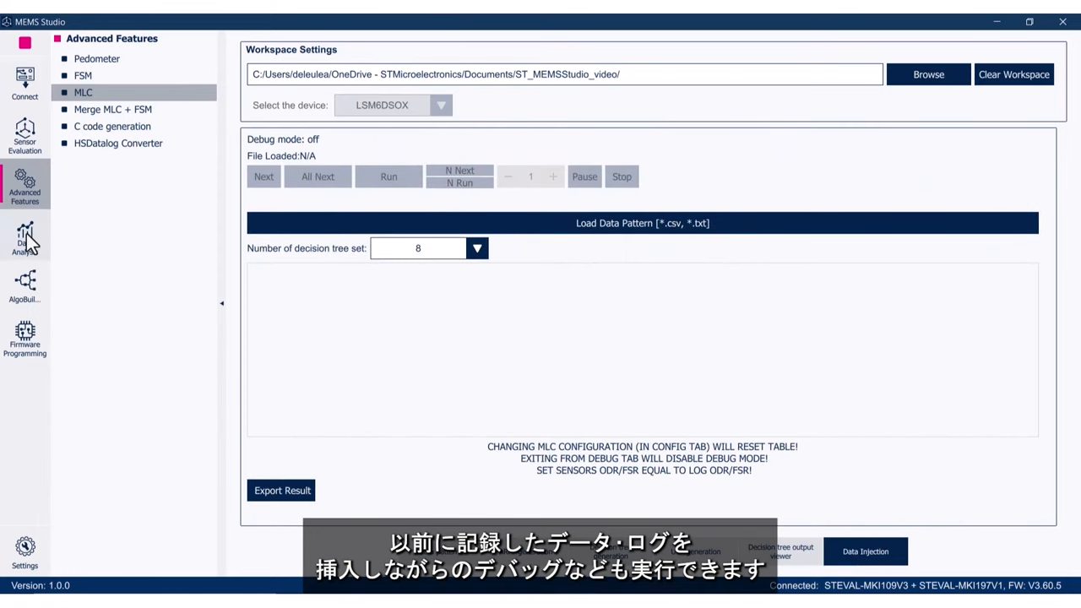
- Load throwing.csv into Data Analysis and view its frequency-domain spectrum
click(23, 240)
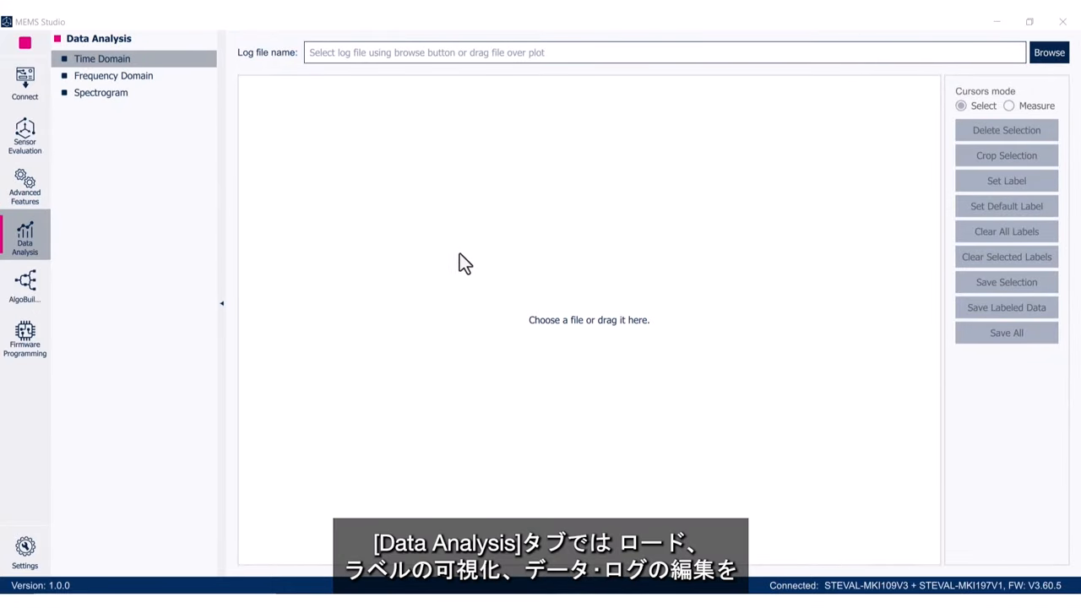
click(1051, 52)
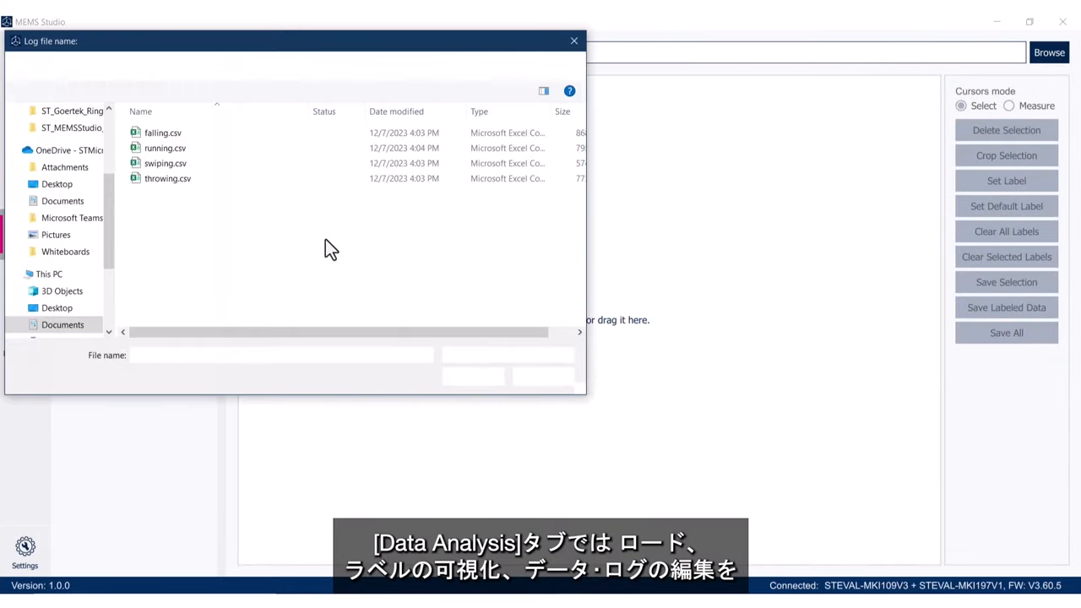
click(573, 41)
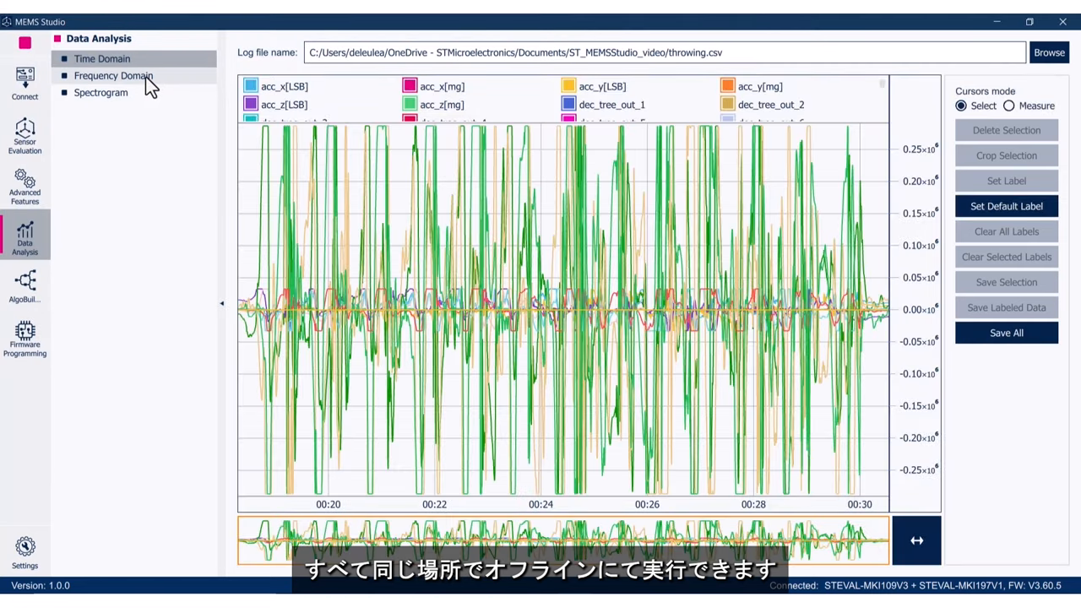
click(115, 76)
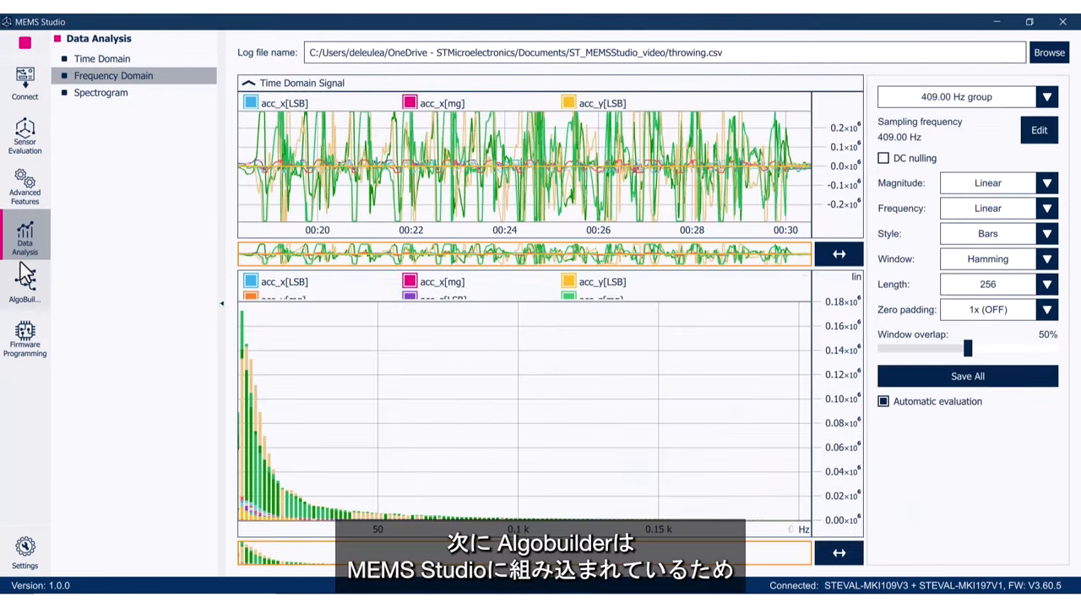
- Build an AlgoBuilder design feeding Sensor Hub acceleration into Graph and Scatter plots
click(24, 287)
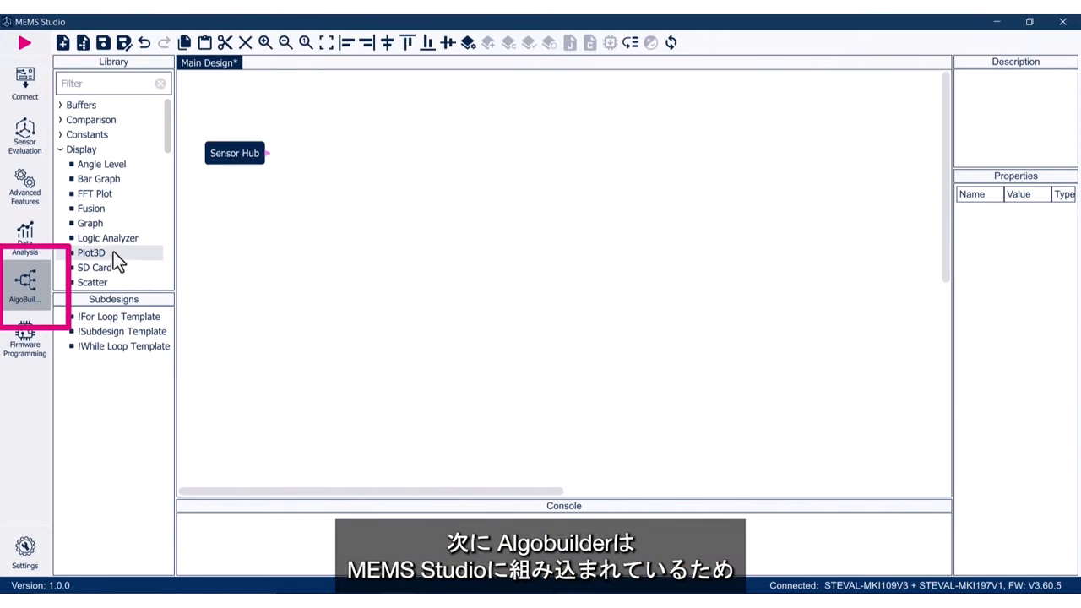
scroll(down, 3)
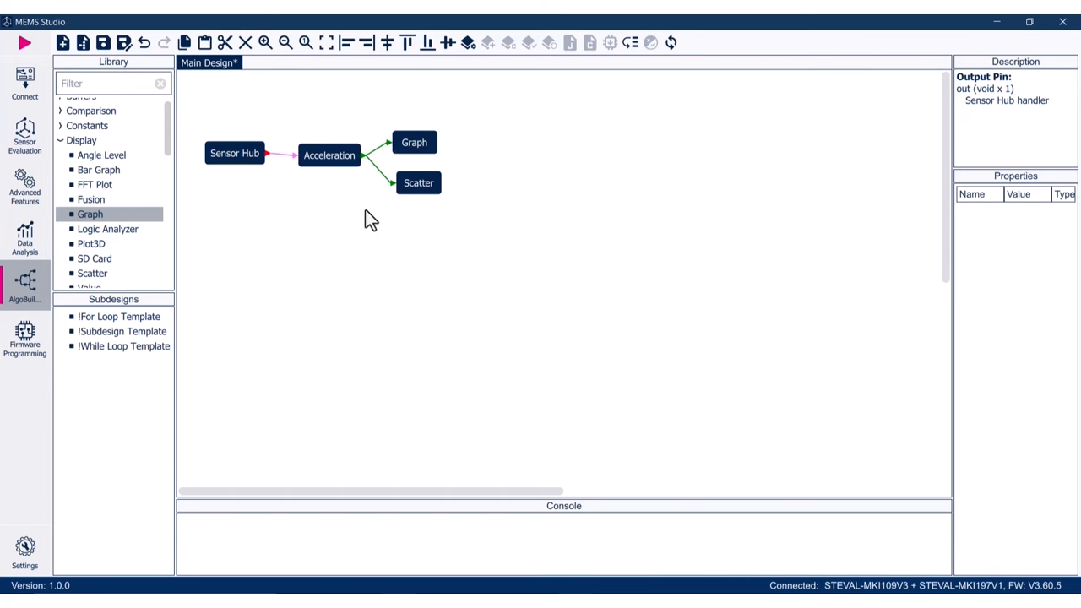
- Set Firmware Programming to use the DFU interface with the USB device detected
click(26, 338)
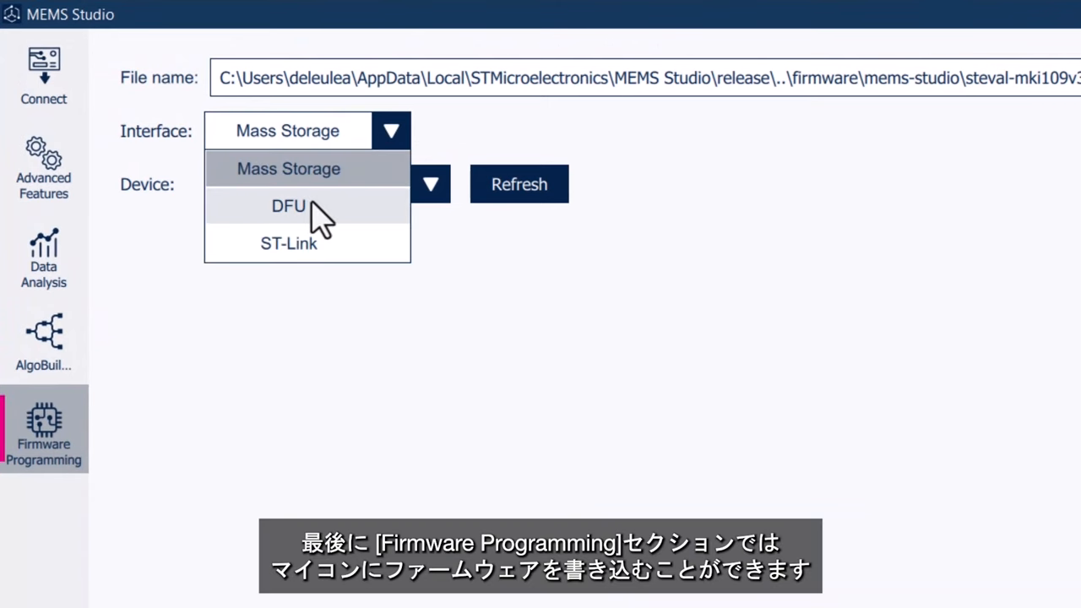
click(287, 206)
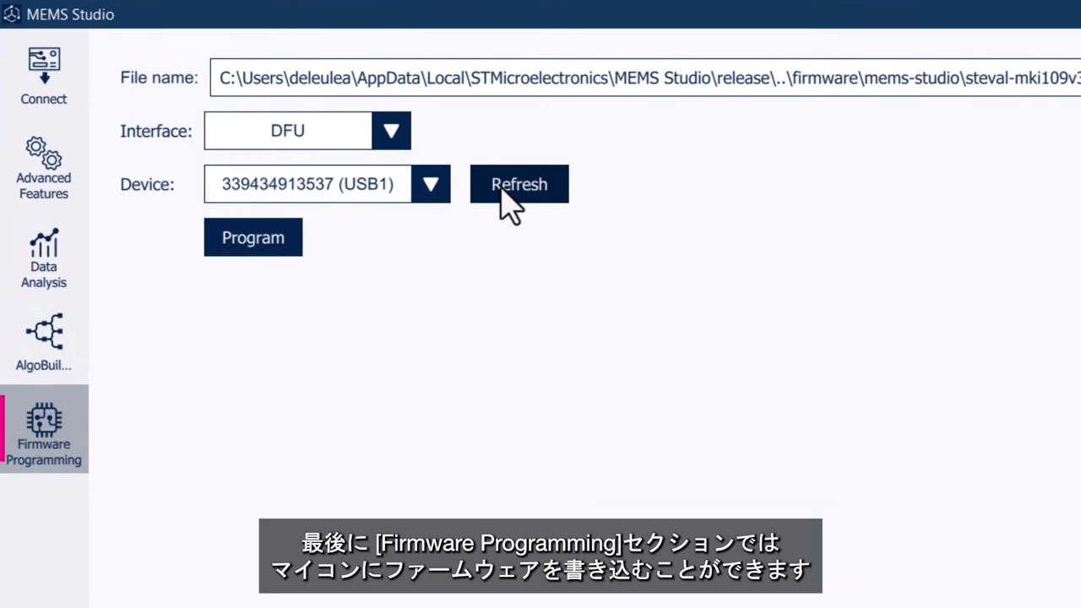